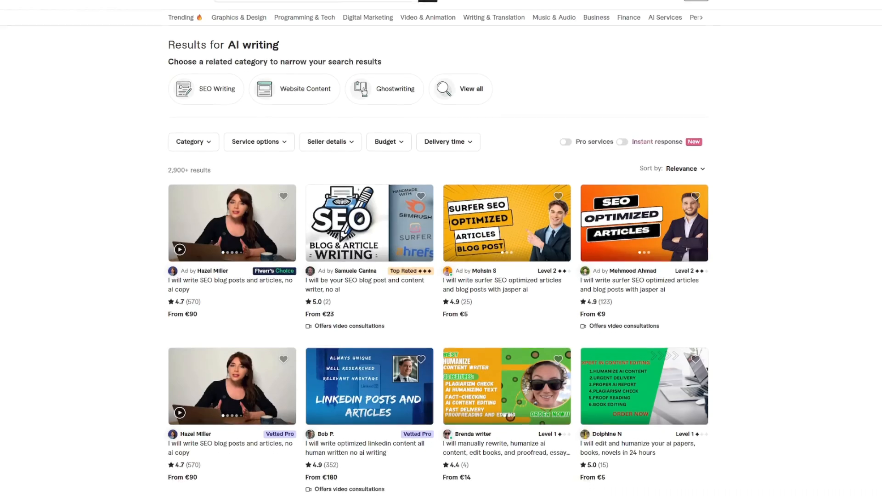
{"action": "scroll", "scroll_direction": "down", "scroll_amount": 3}
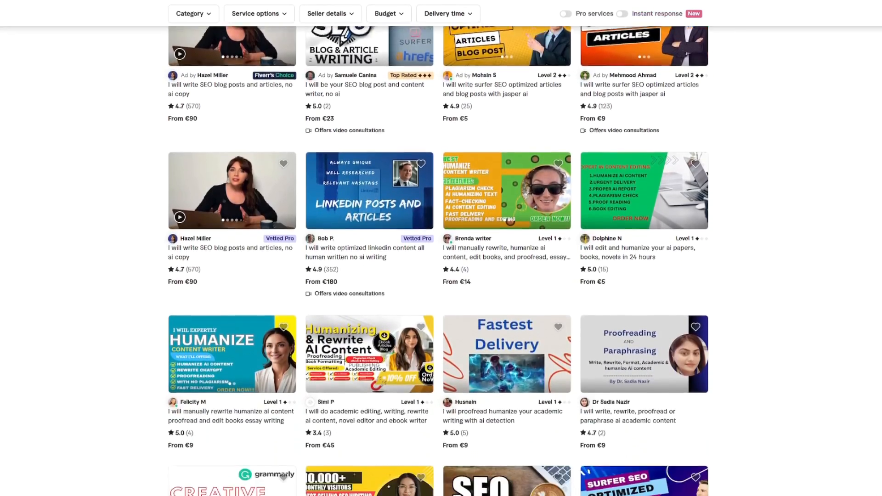